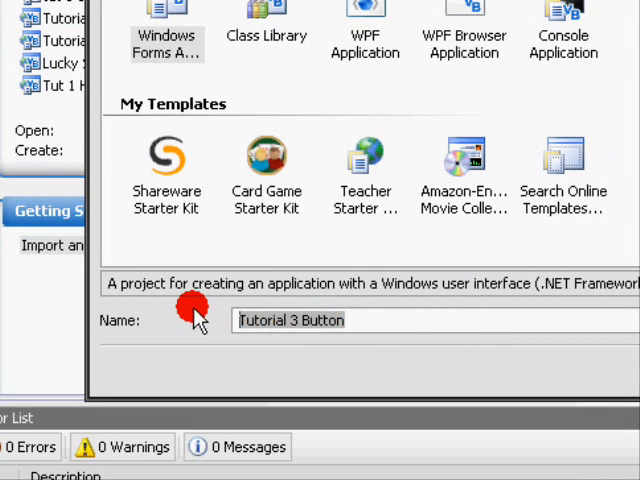
# - Create a new Windows Forms Application project named 'Tutorial 3 Button'
pyautogui.write('Tuto')
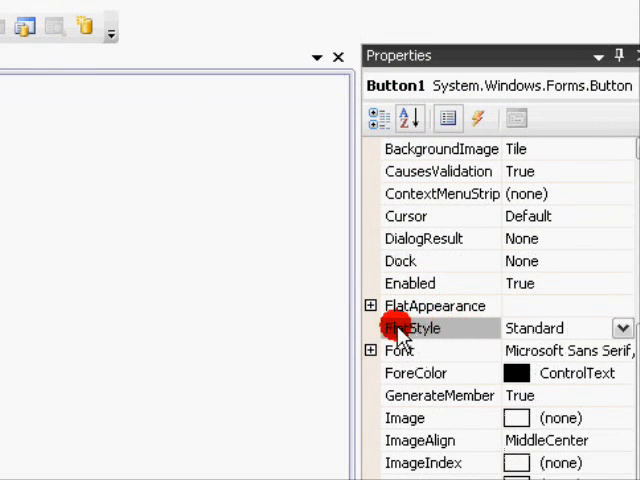
# - Set Button1's FlatStyle to Flat and expand FlatAppearance to edit BorderSize
pyautogui.click(624, 328)
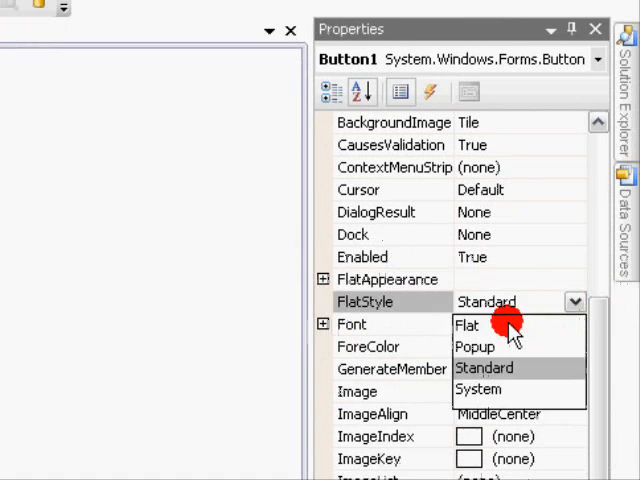
pyautogui.click(468, 324)
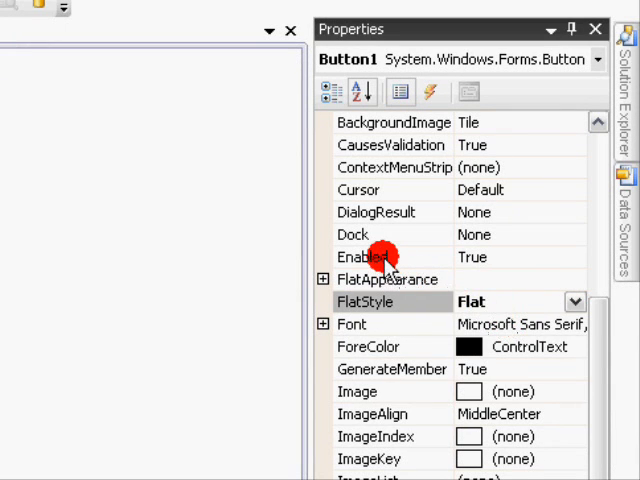
pyautogui.click(388, 280)
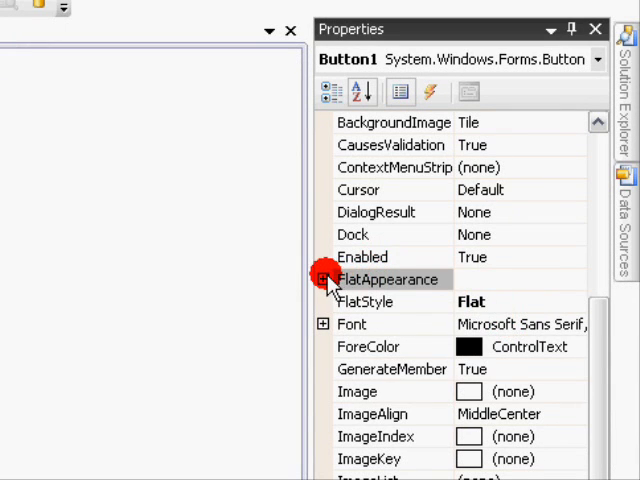
pyautogui.click(324, 280)
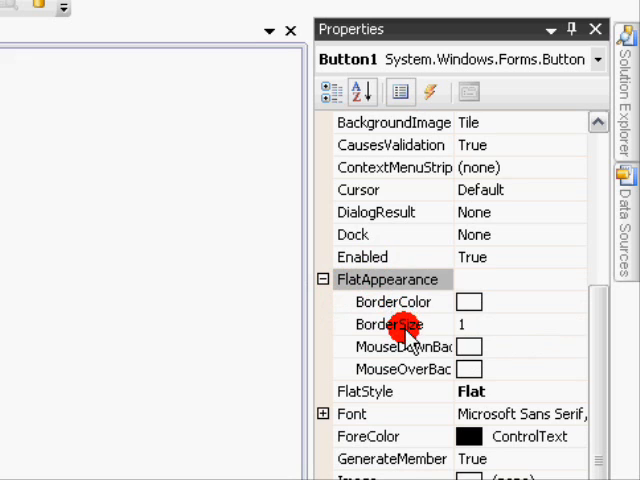
pyautogui.click(390, 324)
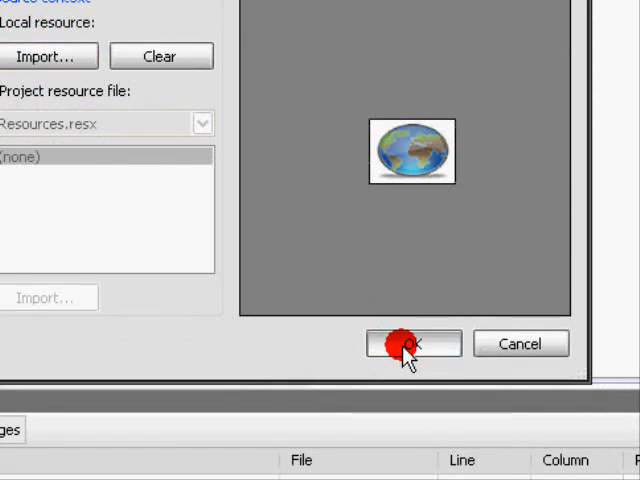
# - Confirm the imported globe picture as Button1's BackgroundImage
pyautogui.click(412, 344)
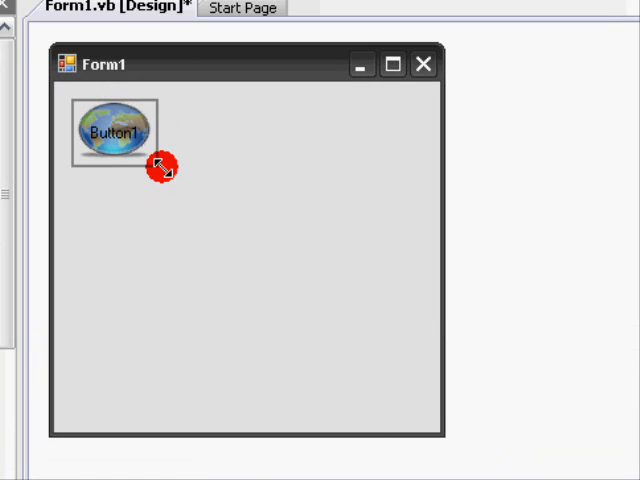
pyautogui.click(112, 132)
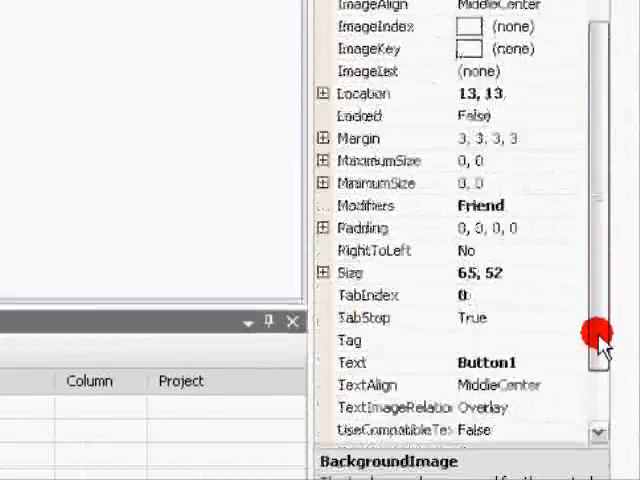
pyautogui.click(400, 340)
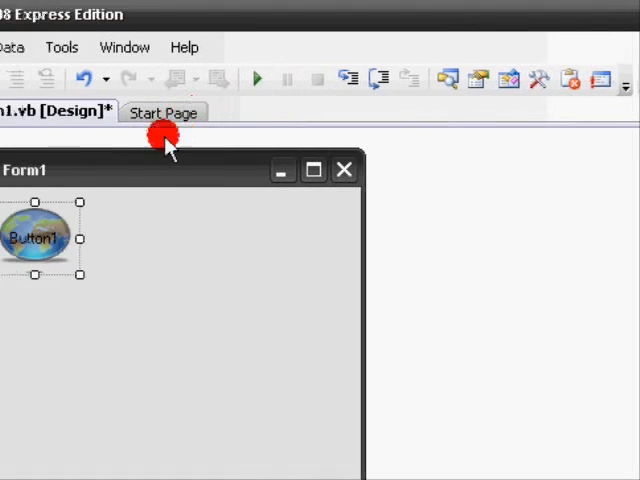
pyautogui.moveTo(332, 80)
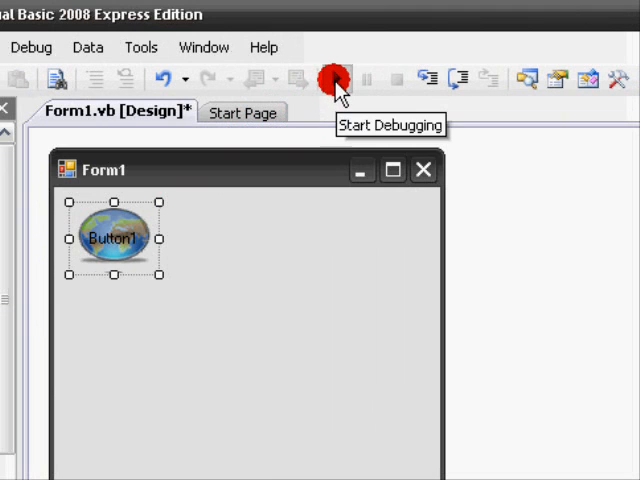
# - Start a debugging run to test the globe button on Form1
pyautogui.click(332, 80)
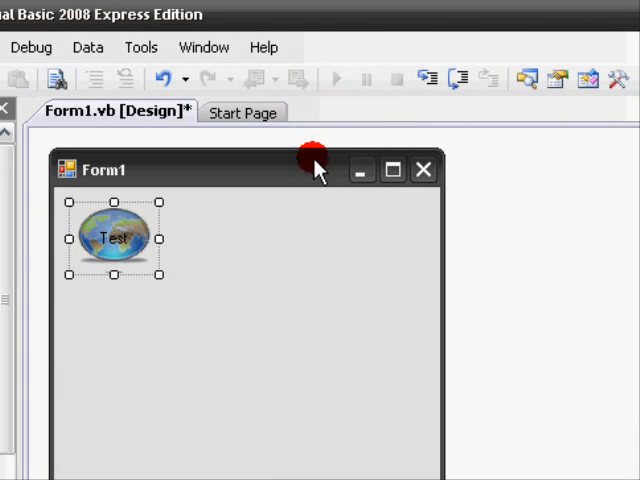